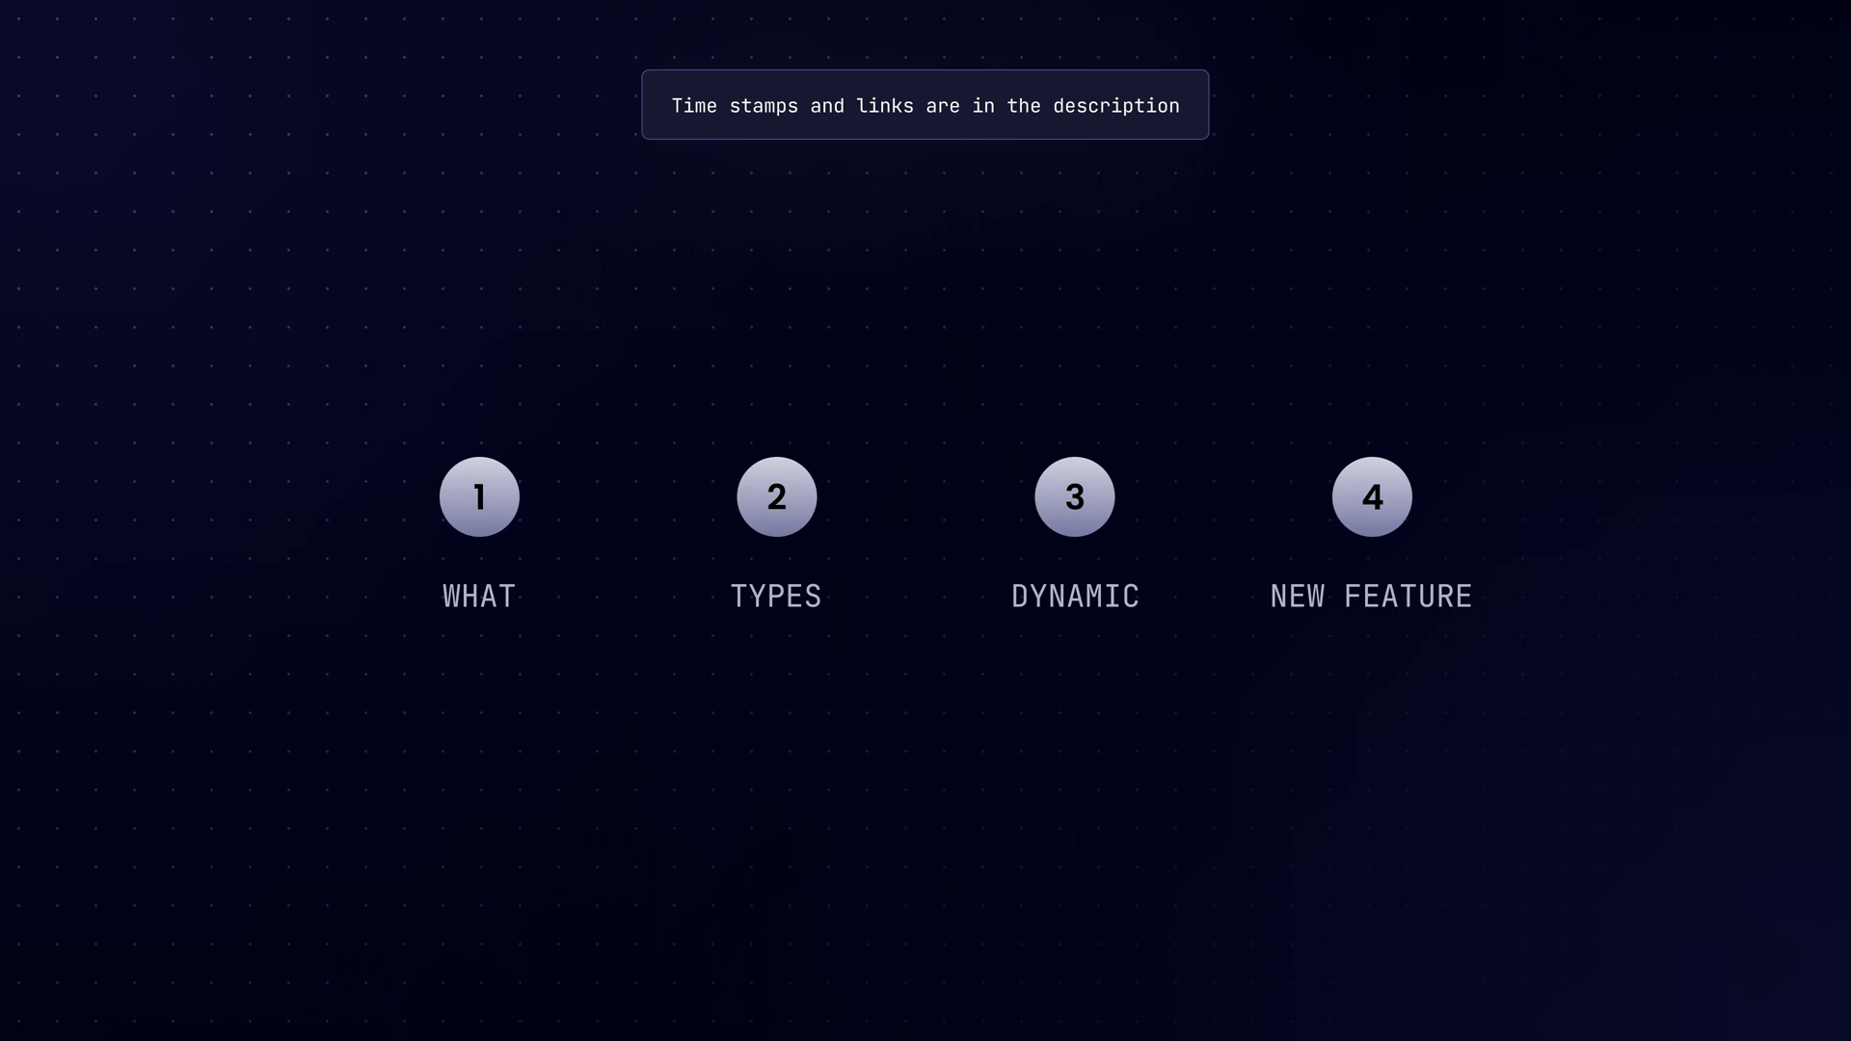
- Show the example.com HTTP response slide and highlight the href="/secret" link value
left_click(478, 496)
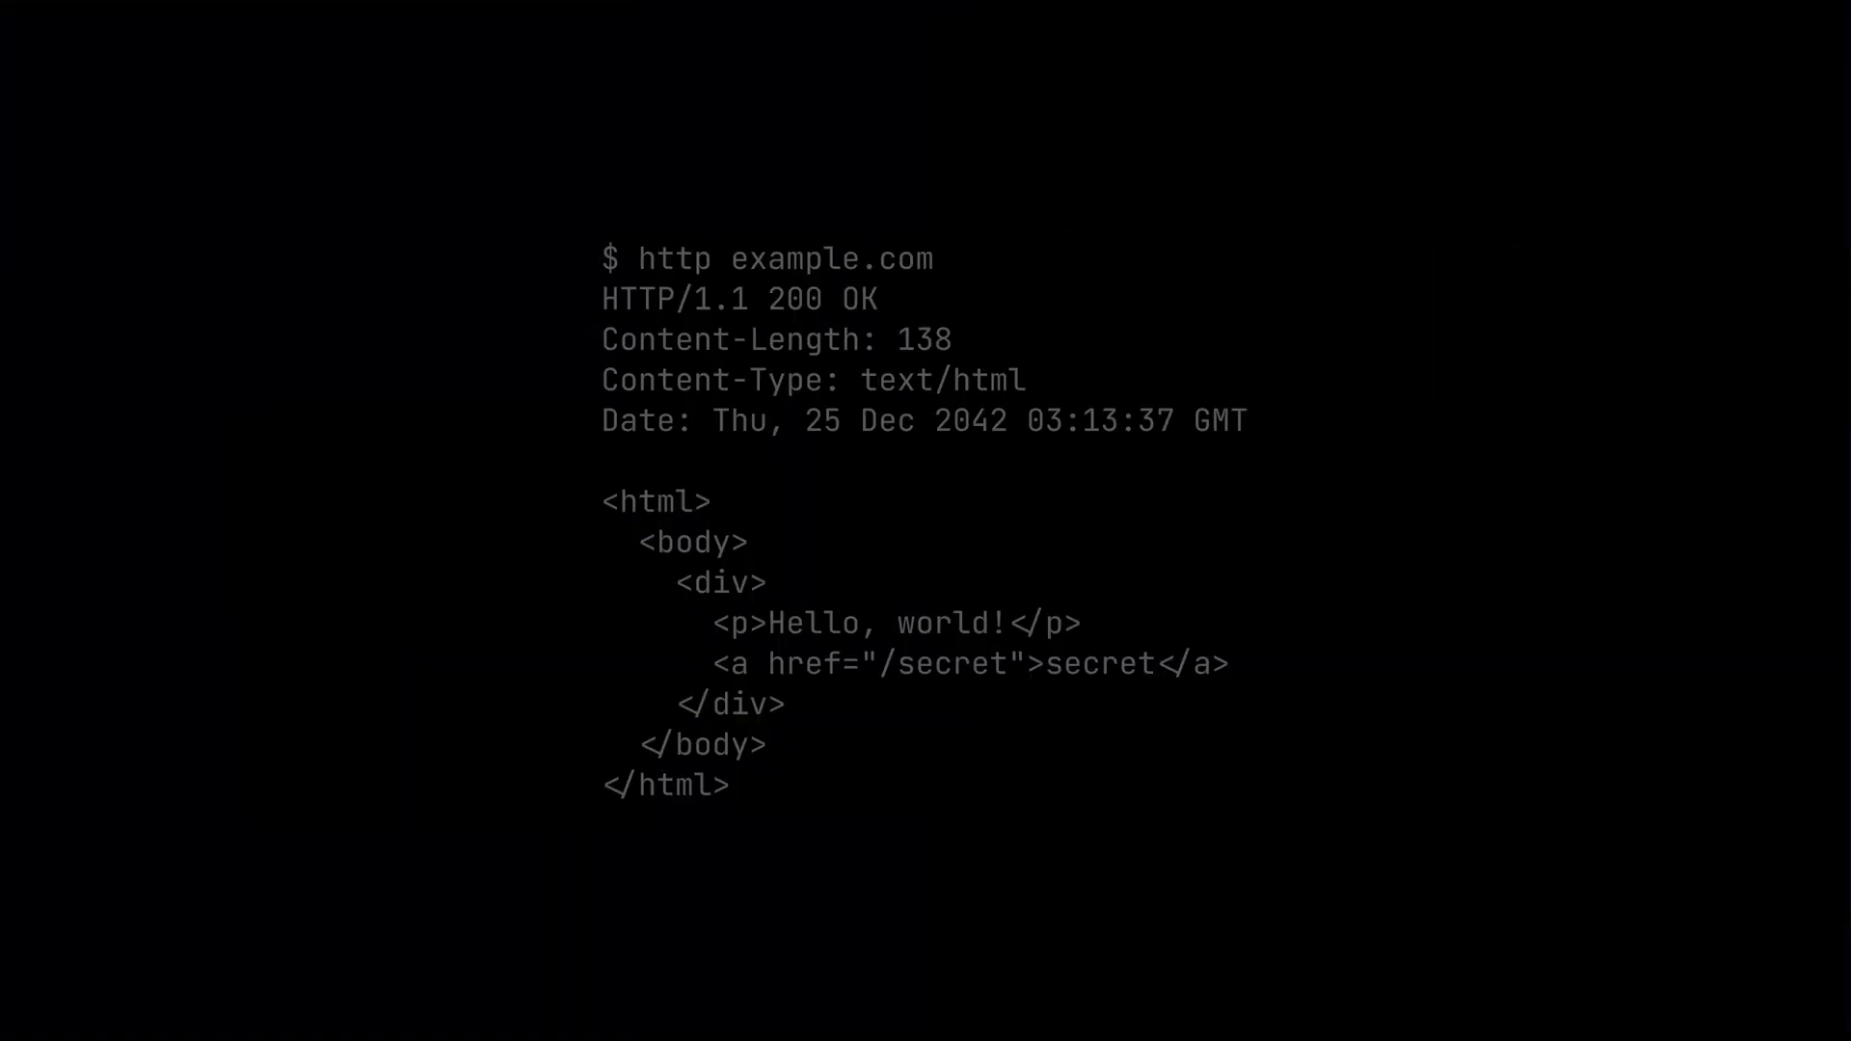
double_click(939, 664)
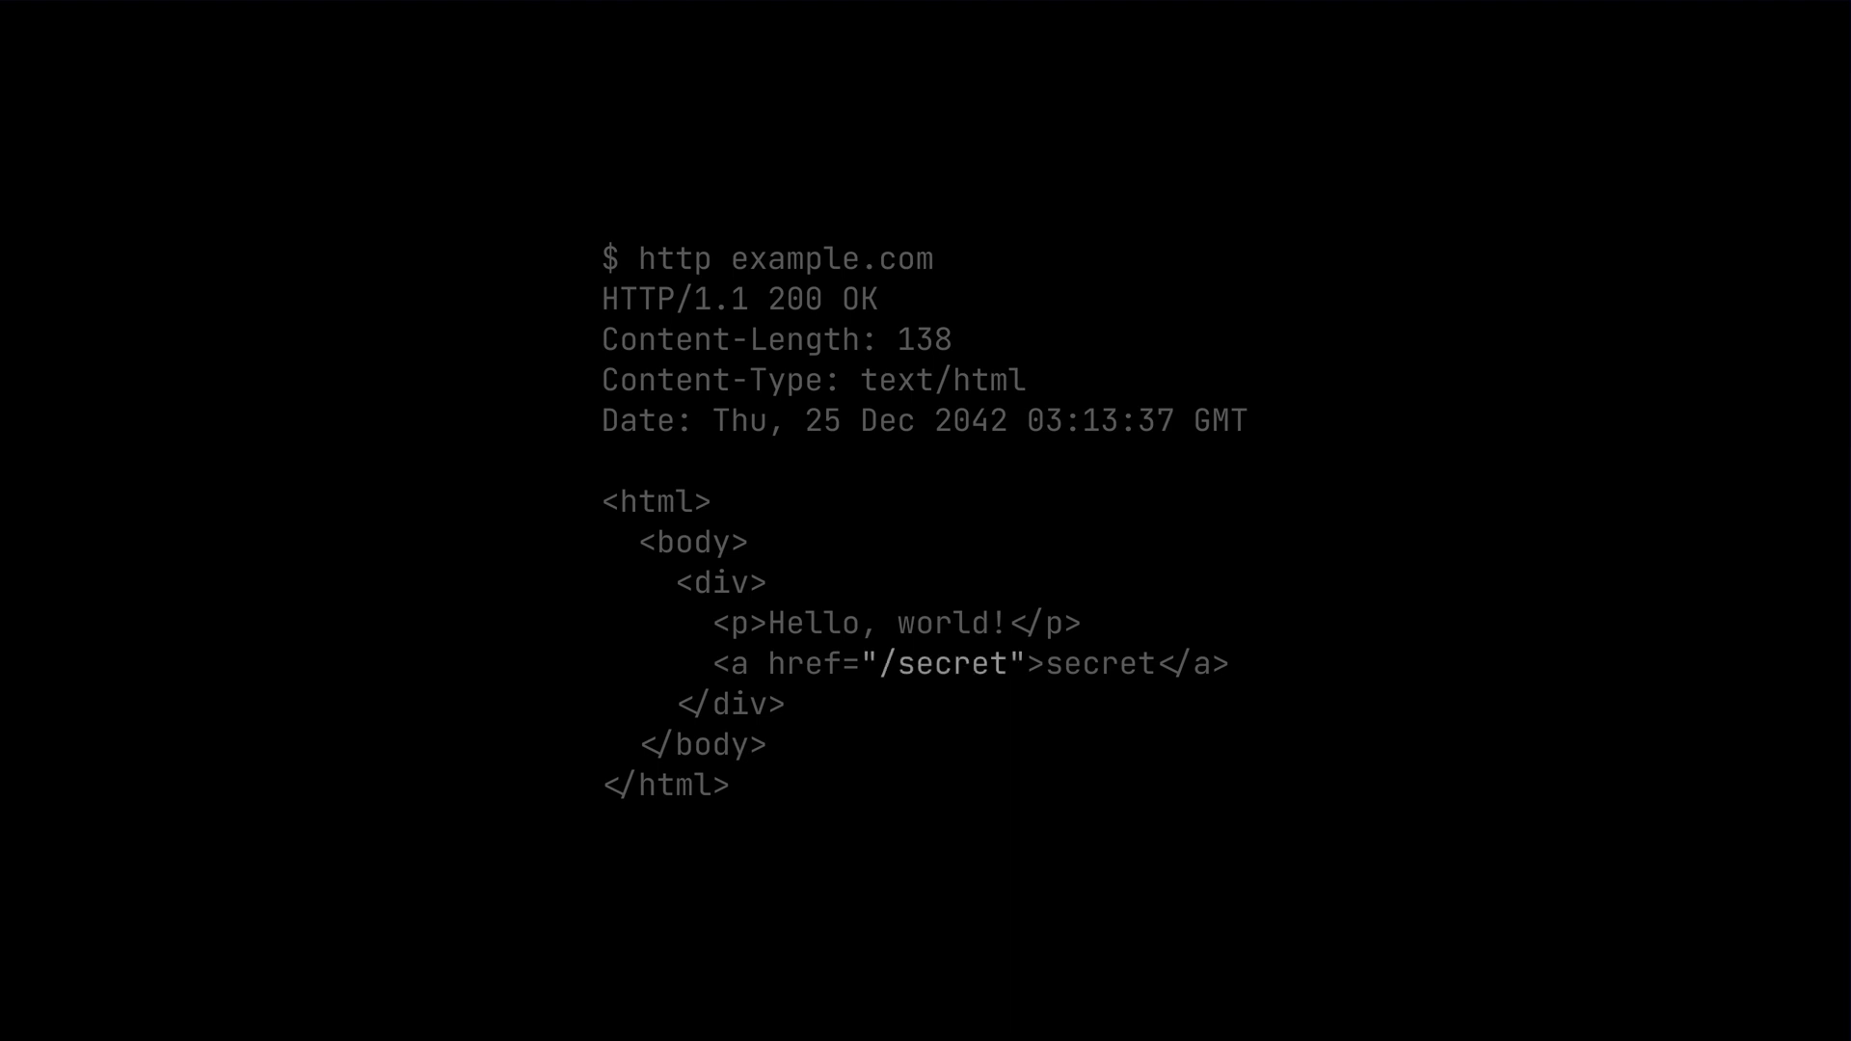